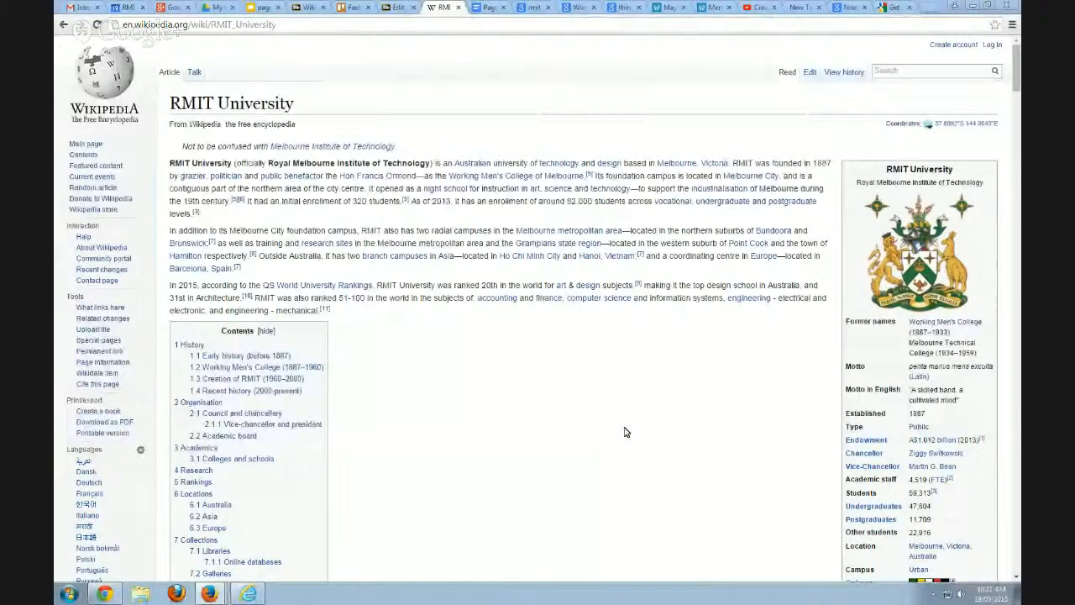
{"action": "mouse_move", "coordinate": [390, 47]}
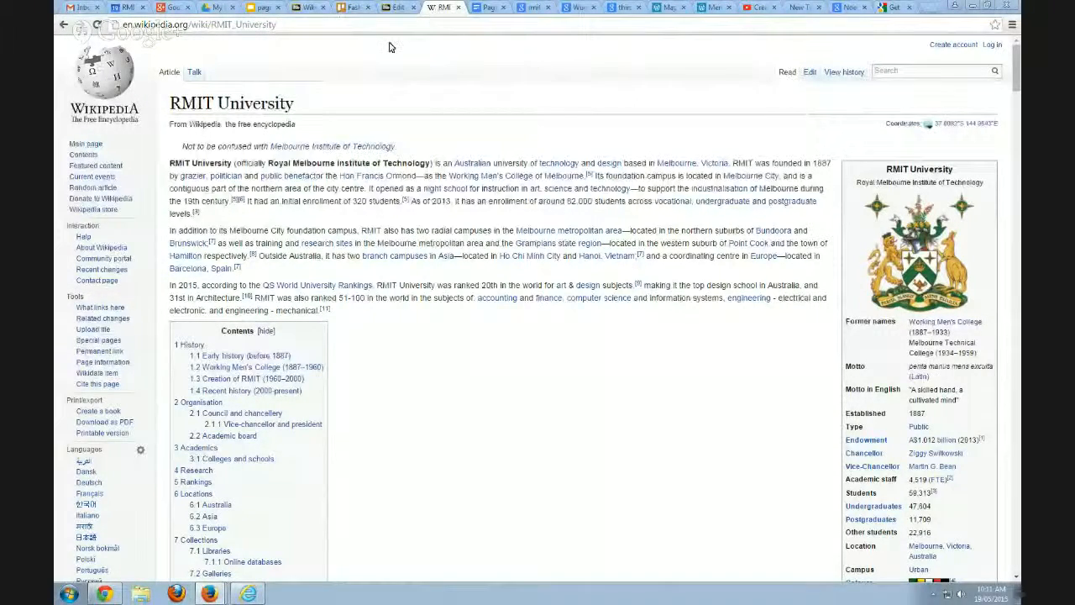
Scroll the embedded RMIT University article and expand its History and Organisation sections.
{"action": "left_click", "coordinate": [309, 7]}
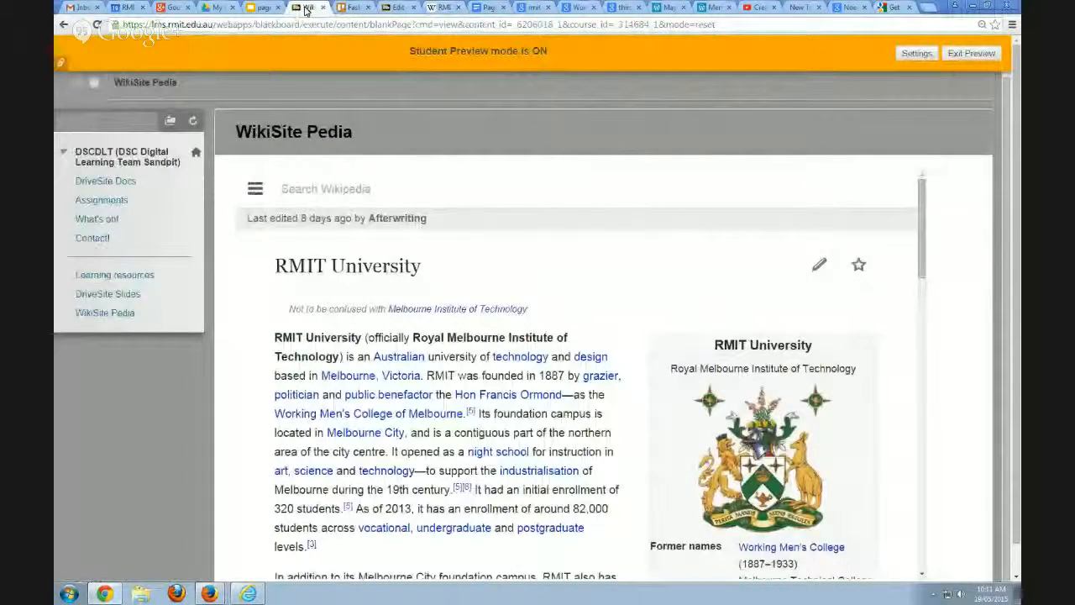
{"action": "scroll", "scroll_direction": "down", "scroll_amount": 3}
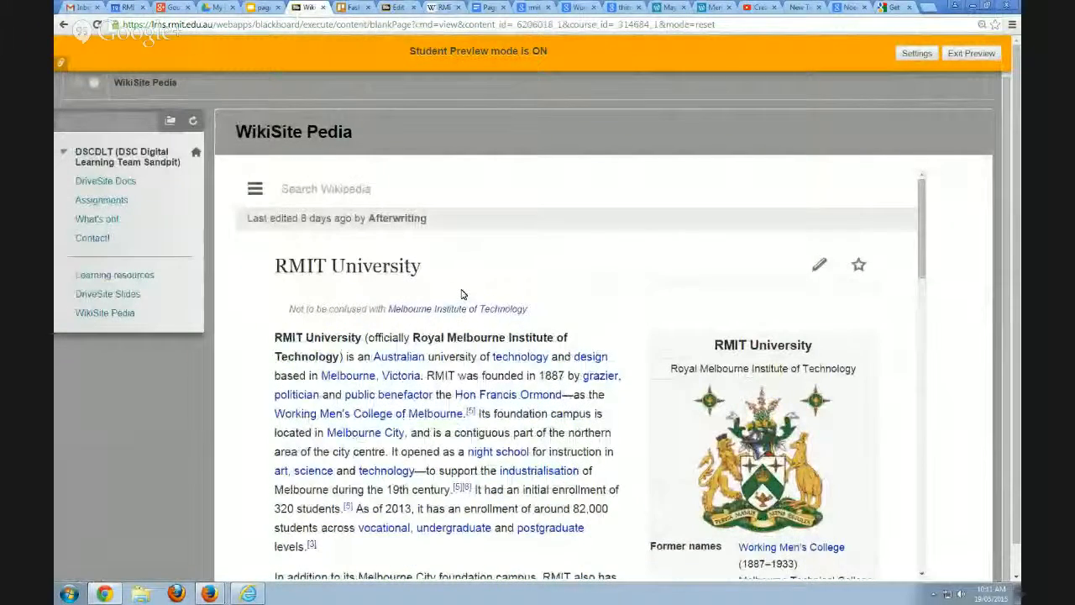
{"action": "mouse_move", "coordinate": [796, 277]}
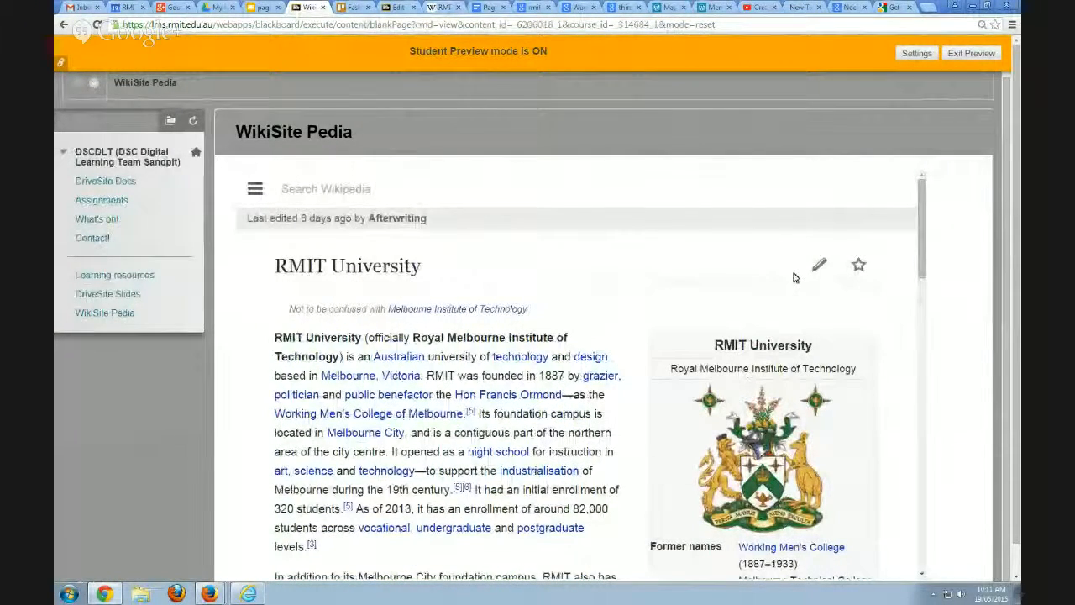
{"action": "mouse_move", "coordinate": [661, 266]}
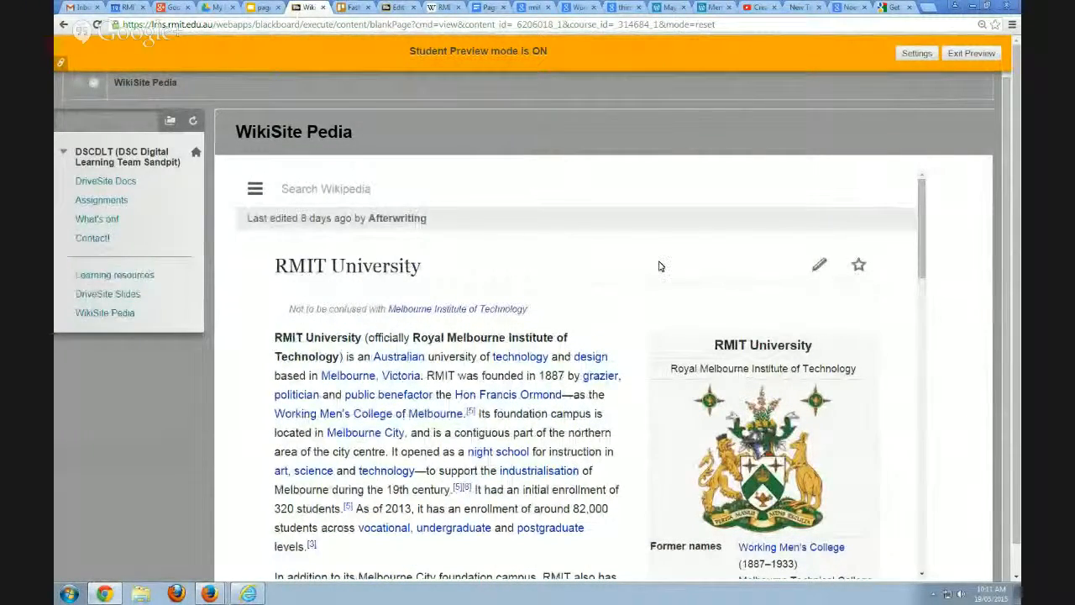
{"action": "scroll", "scroll_direction": "down", "scroll_amount": 3}
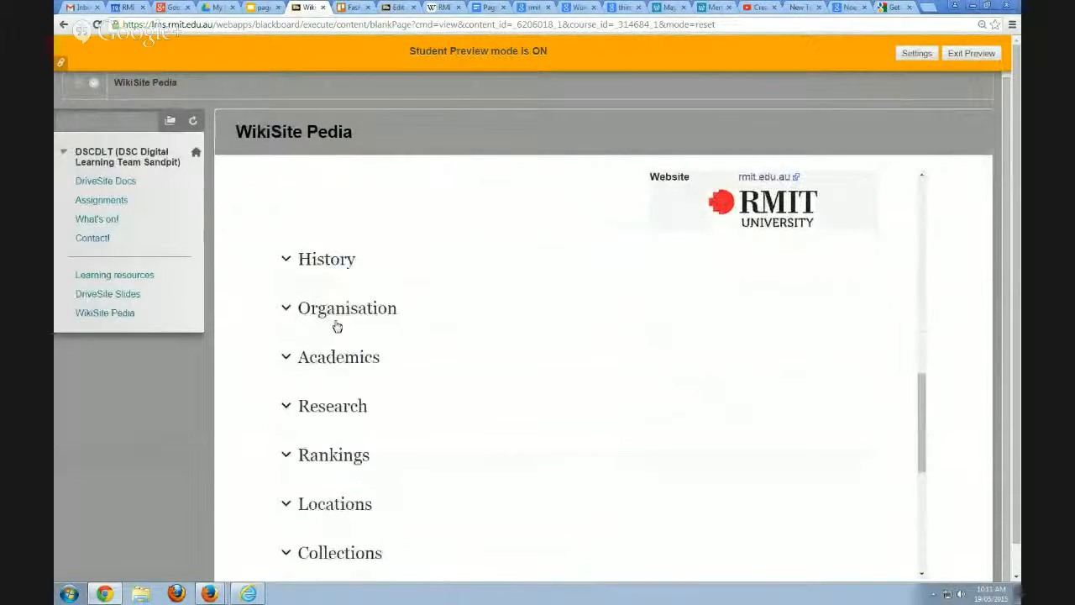
{"action": "left_click", "coordinate": [326, 258]}
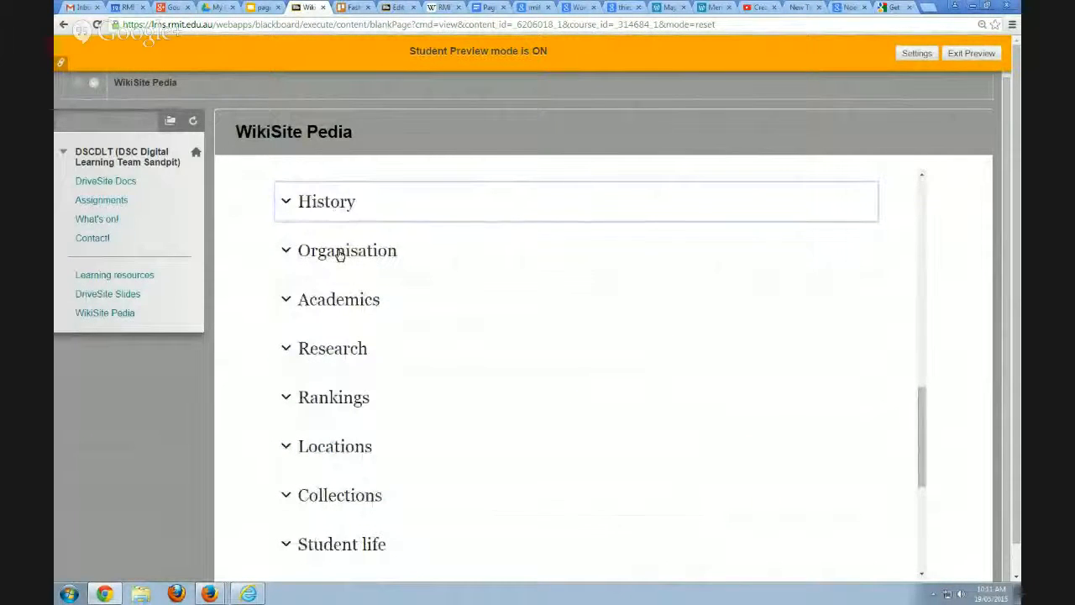
{"action": "left_click", "coordinate": [347, 251]}
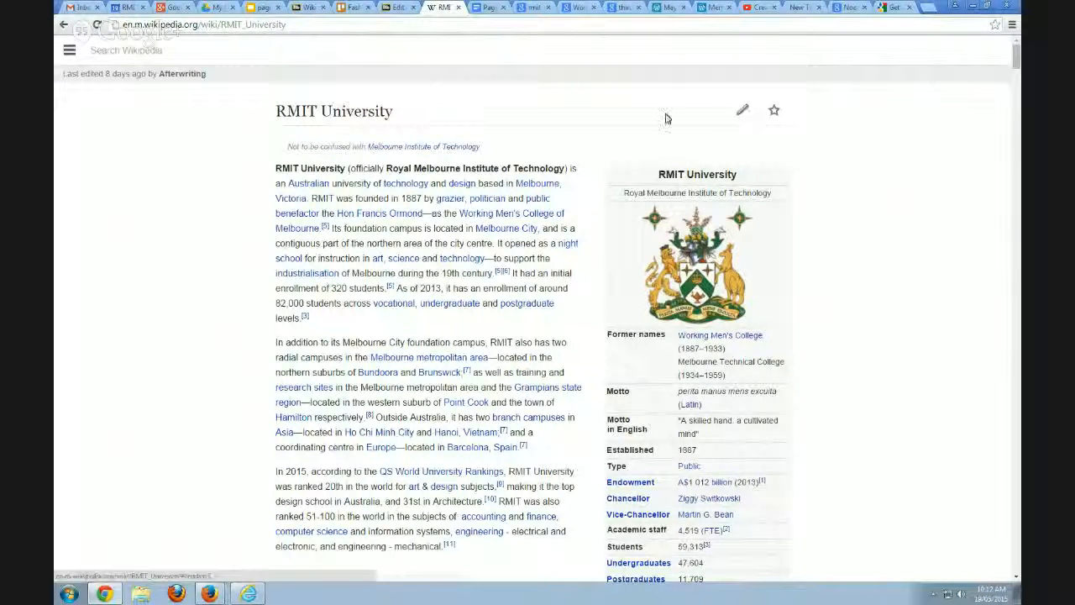
{"action": "mouse_move", "coordinate": [630, 117]}
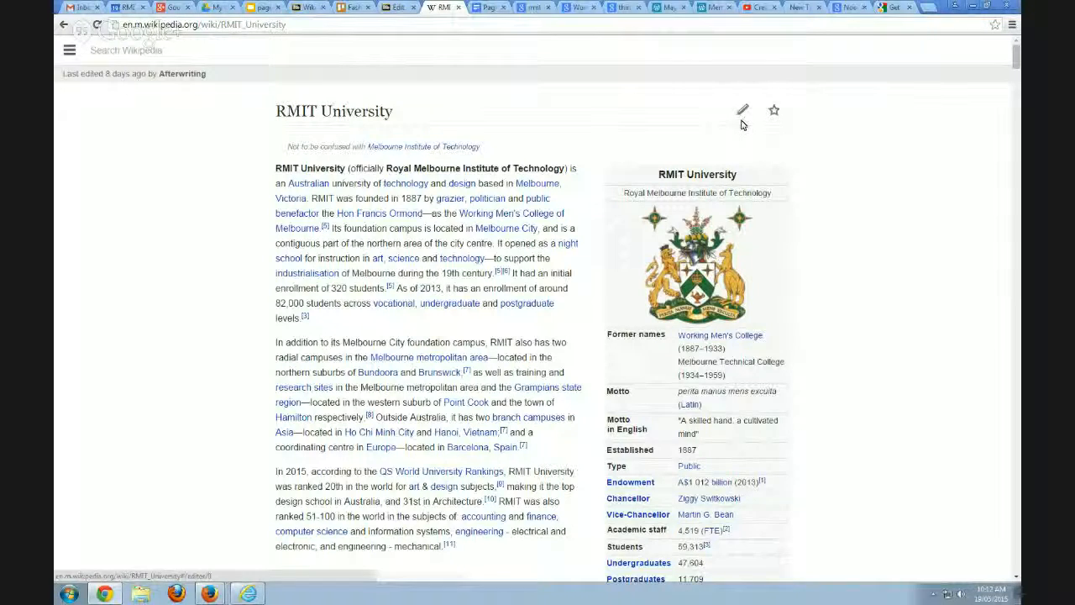
{"action": "mouse_move", "coordinate": [742, 114]}
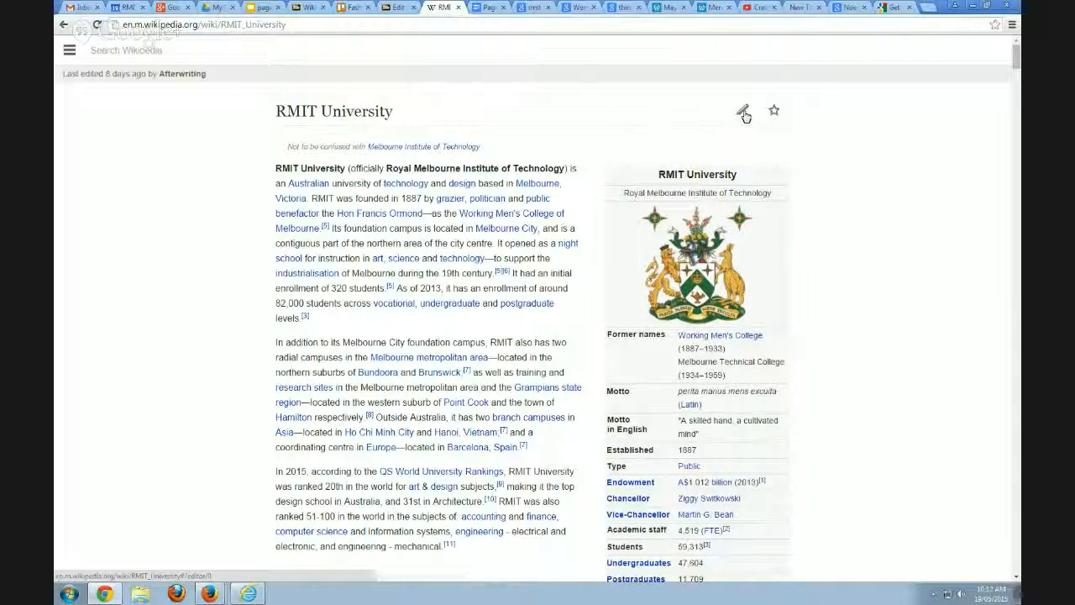
{"action": "mouse_move", "coordinate": [646, 189]}
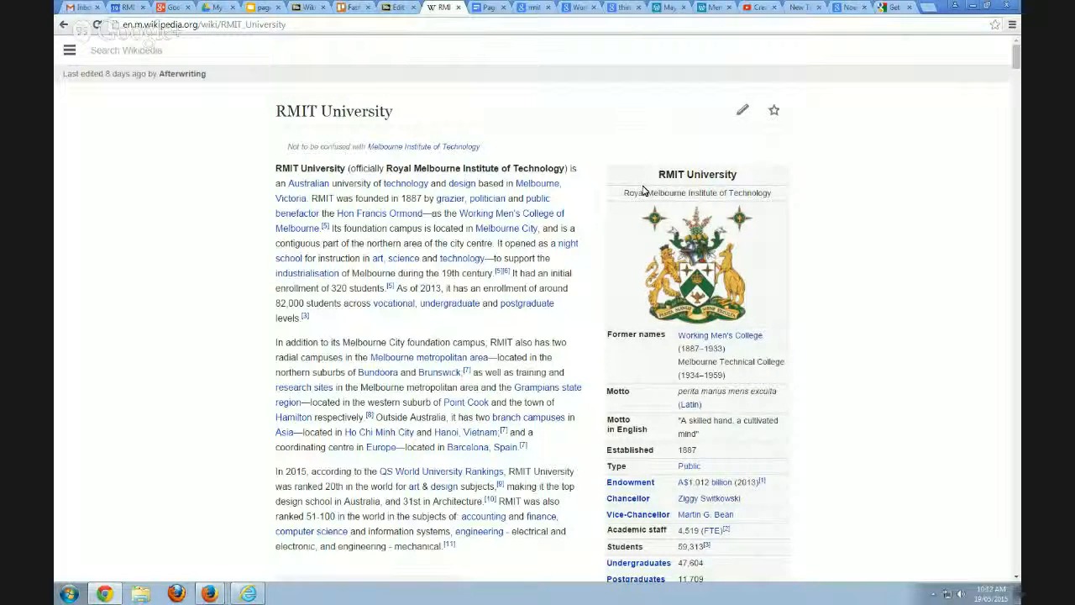
{"action": "mouse_move", "coordinate": [234, 82]}
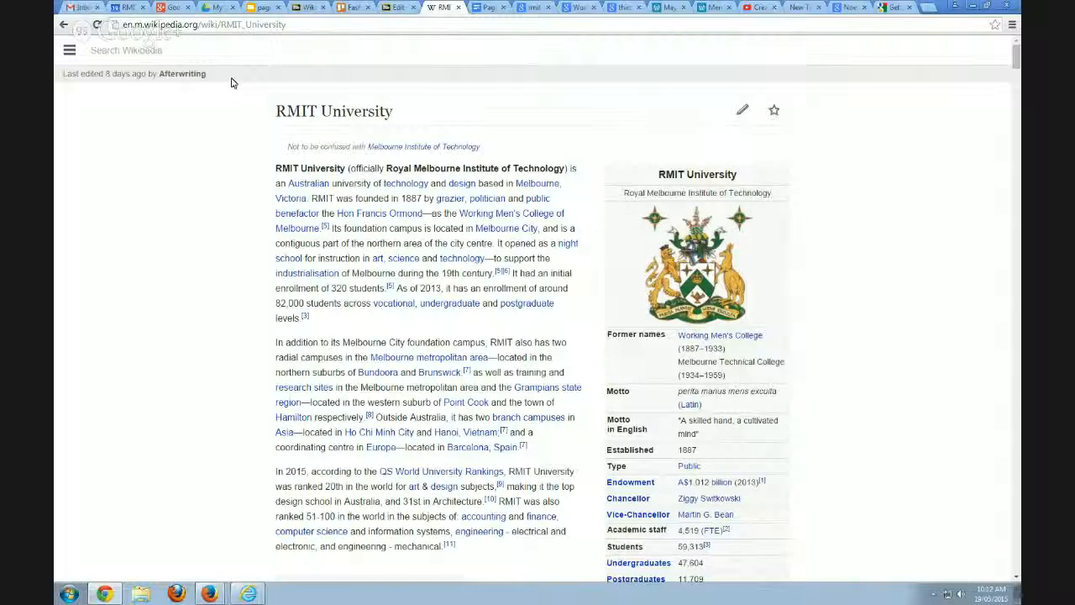
Select the mobile RMIT University article's web address in the address bar.
{"action": "left_click", "coordinate": [202, 25]}
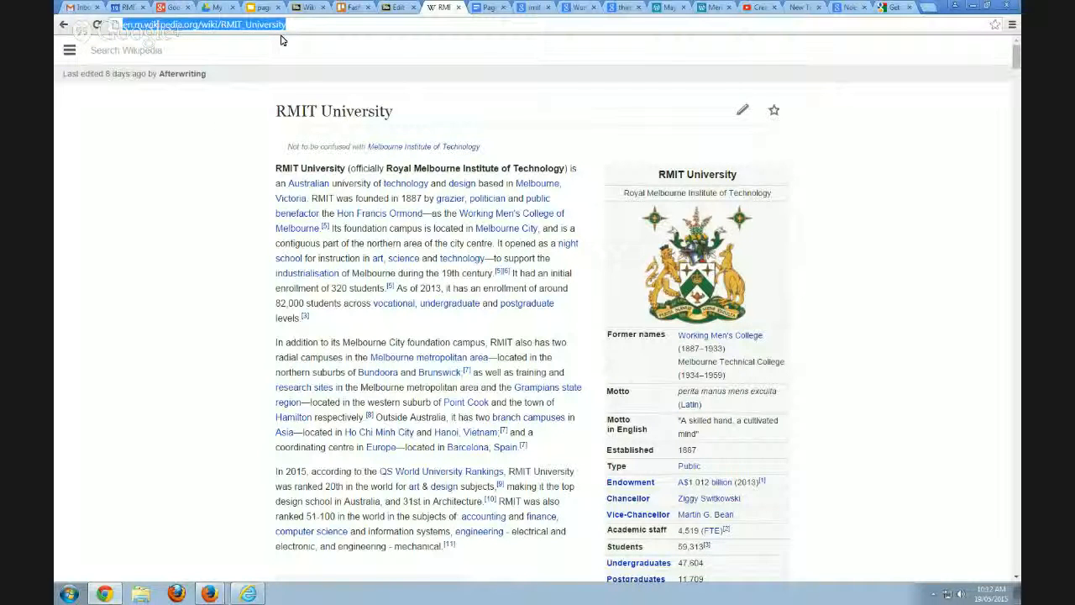
Exit student preview and select the Google Docs iframe code in the DriveSite Docs source.
{"action": "left_click", "coordinate": [311, 6]}
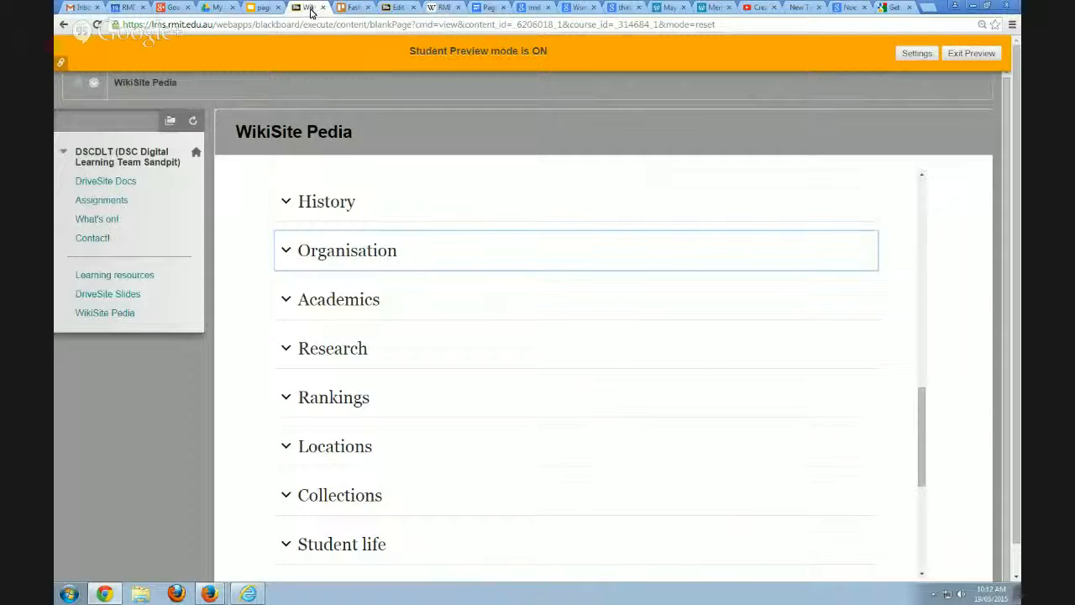
{"action": "mouse_move", "coordinate": [348, 172]}
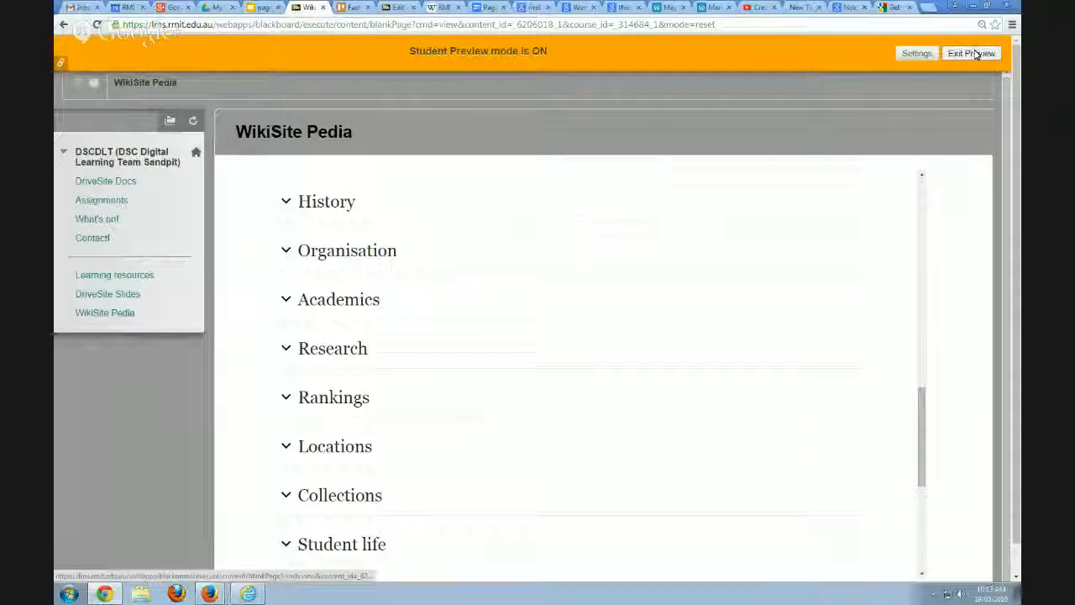
{"action": "left_click", "coordinate": [971, 52]}
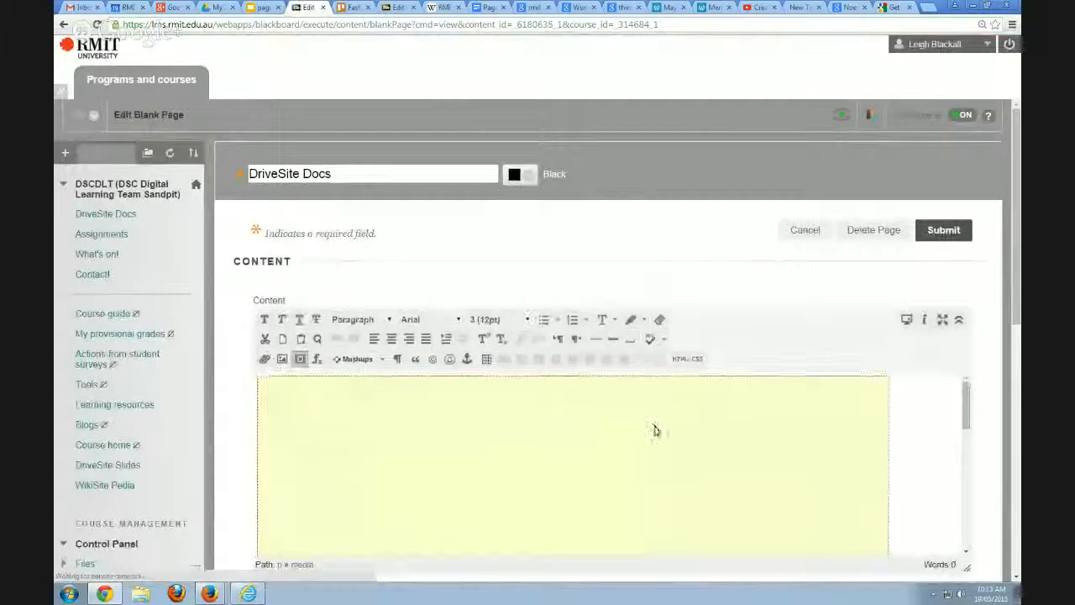
{"action": "scroll", "scroll_direction": "down", "scroll_amount": 3}
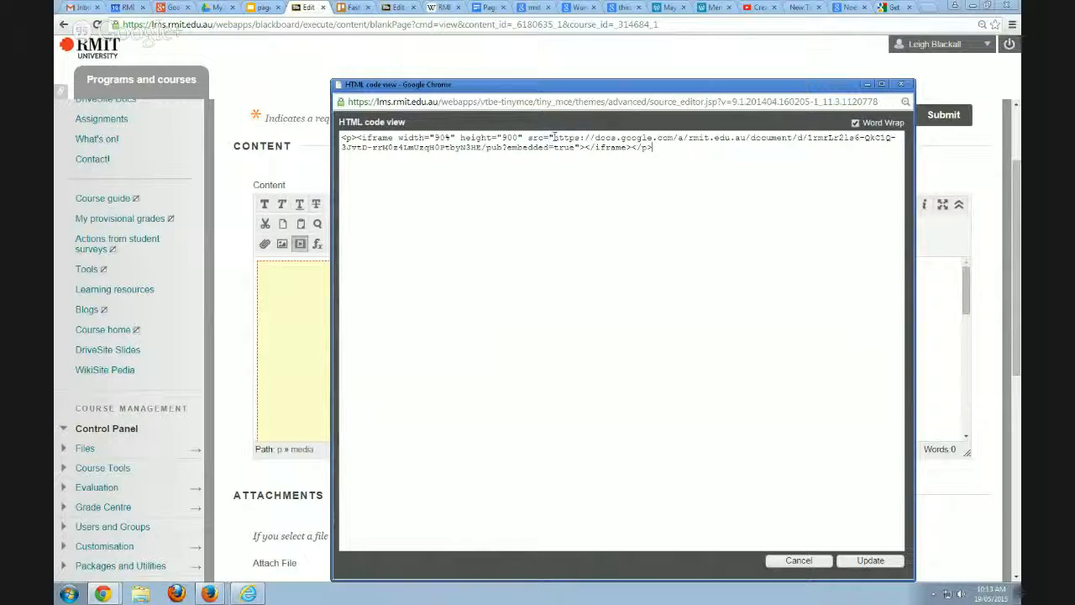
{"action": "left_click_drag", "start_coordinate": [555, 138], "coordinate": [446, 148]}
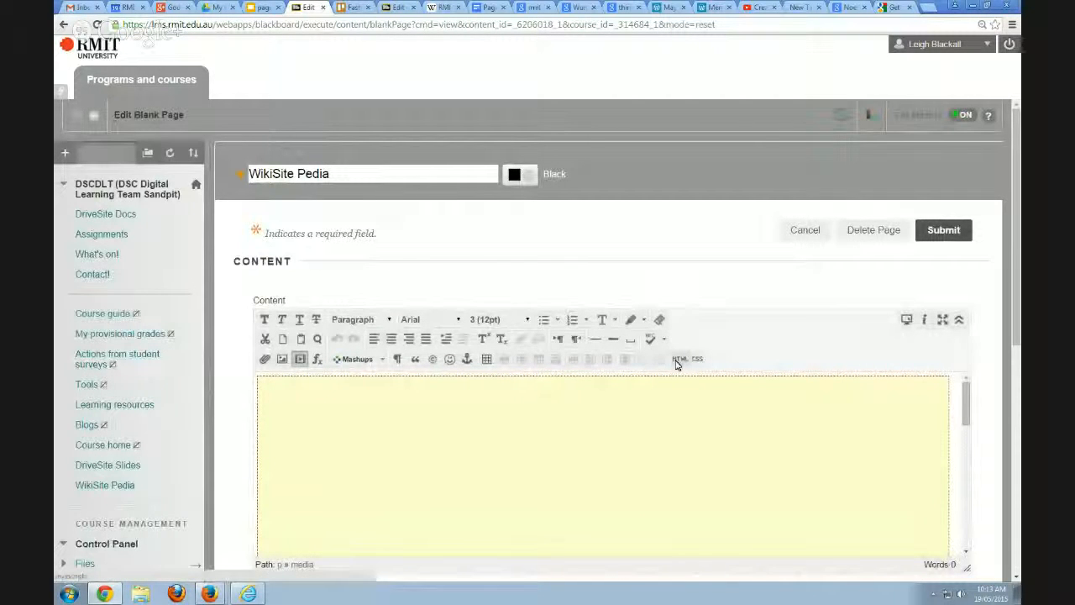
View the WikiSite Pedia HTML source and select part of its iframe embed code.
{"action": "left_click", "coordinate": [681, 359]}
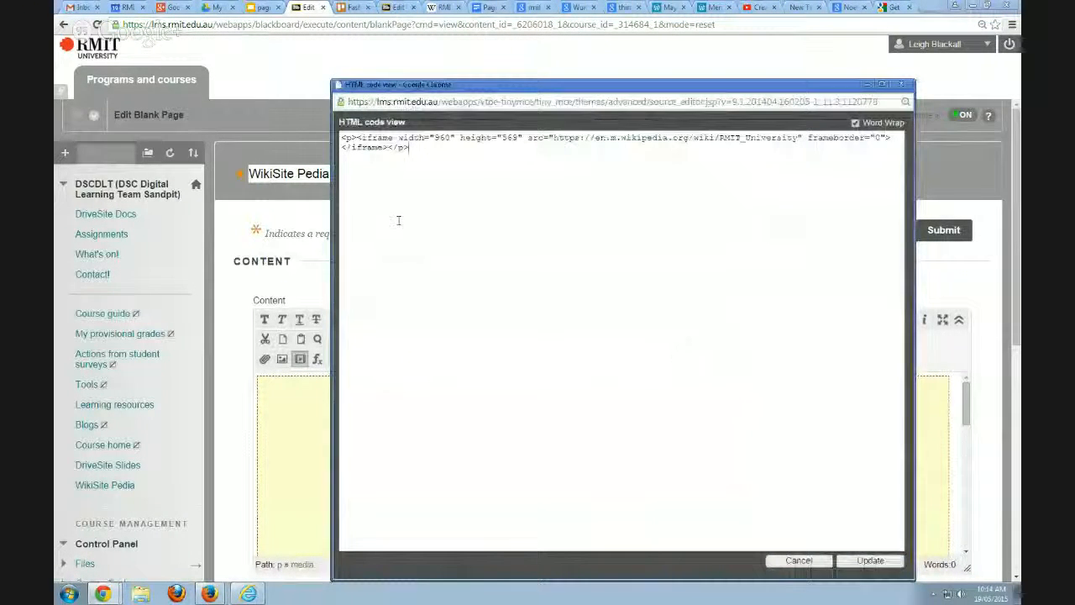
{"action": "double_click", "coordinate": [367, 137]}
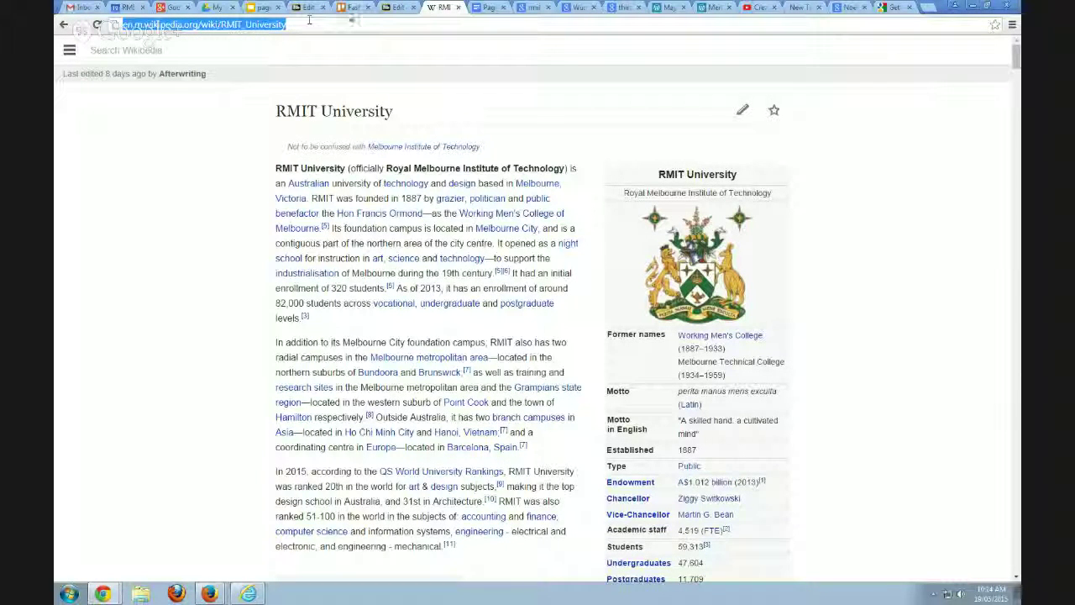
Save the WikiSite Pedia page with its embedded Wikipedia iframe.
{"action": "left_click", "coordinate": [393, 7]}
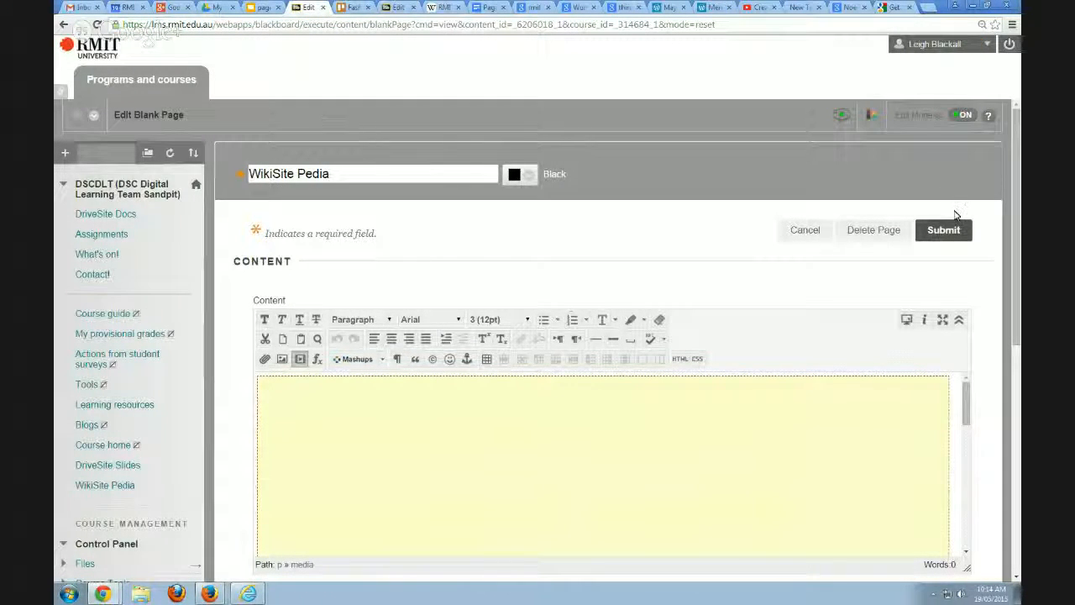
{"action": "left_click", "coordinate": [689, 359]}
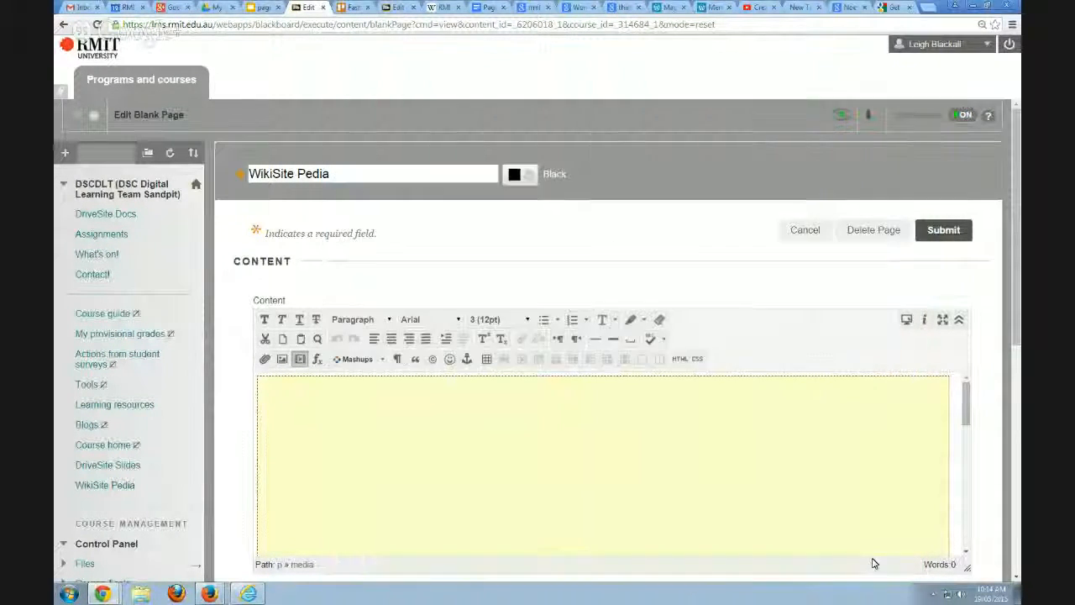
{"action": "left_click", "coordinate": [944, 228]}
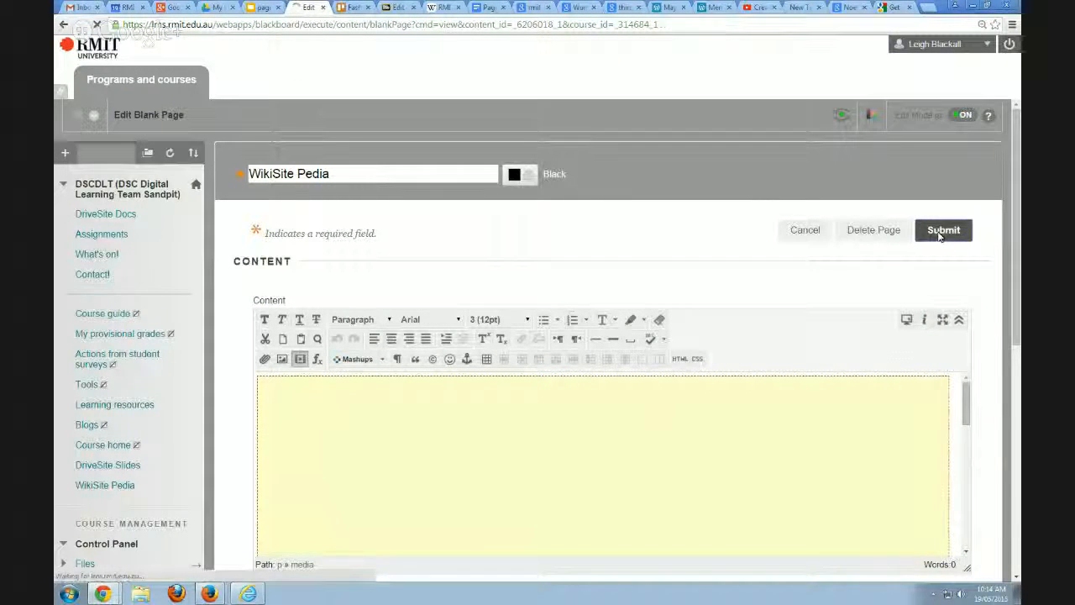
{"action": "left_click", "coordinate": [945, 230]}
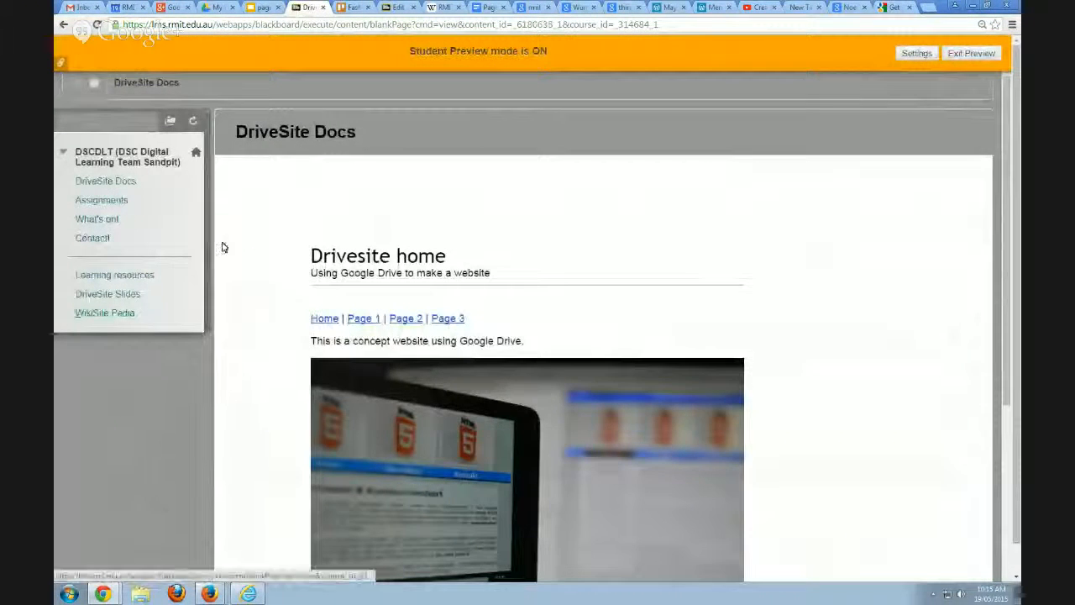
{"action": "mouse_move", "coordinate": [321, 372]}
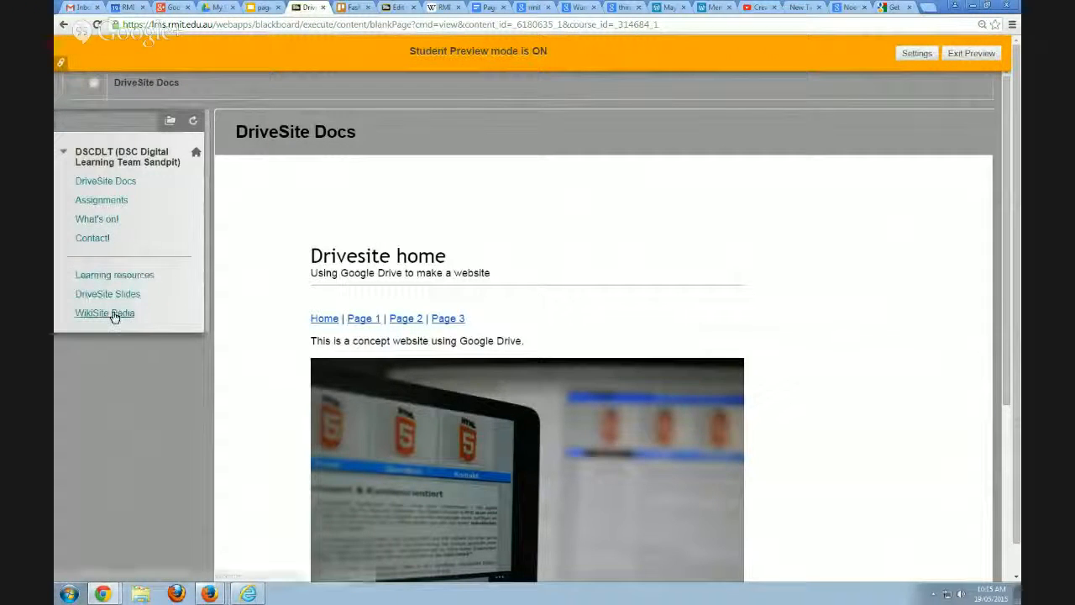
View WikiSite Pedia as a student and scroll the embedded RMIT University article.
{"action": "left_click", "coordinate": [105, 313]}
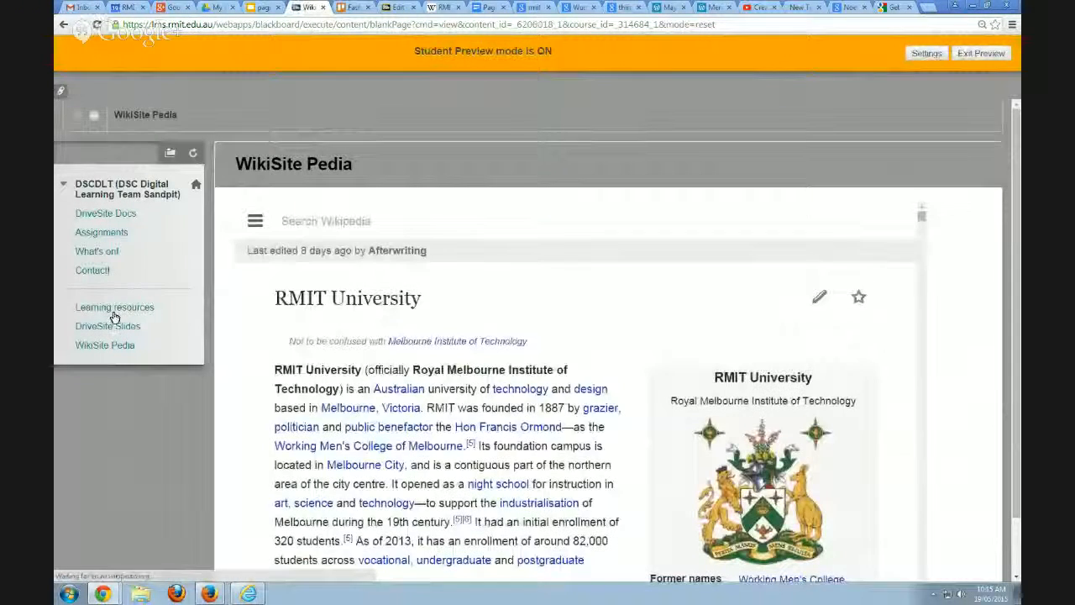
{"action": "scroll", "scroll_direction": "down", "scroll_amount": 3}
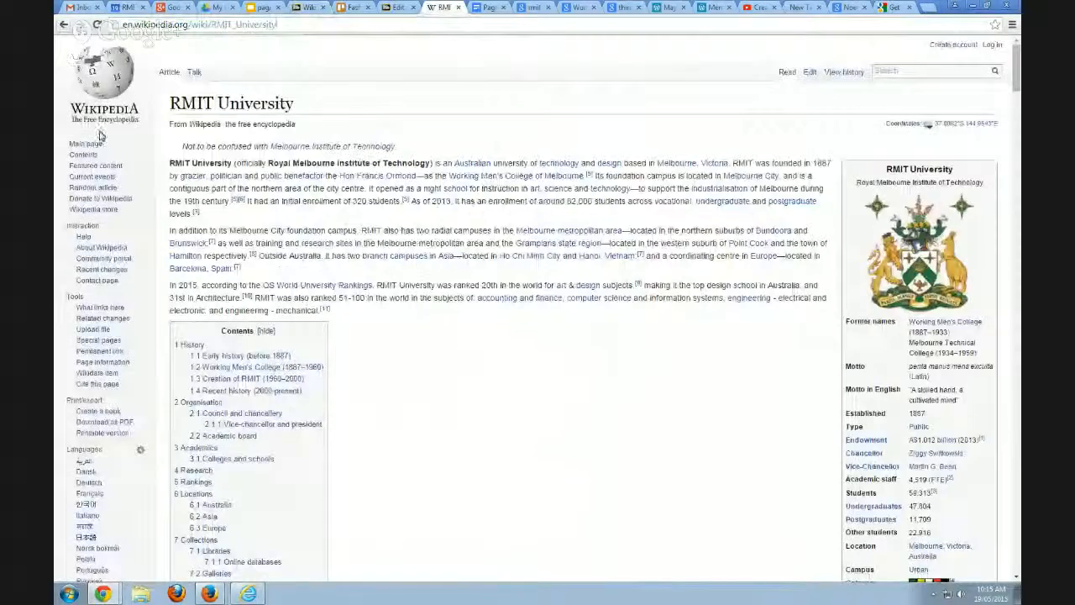
Scroll the desktop RMIT University article down to its languages list and back up.
{"action": "scroll", "scroll_direction": "down", "scroll_amount": 3}
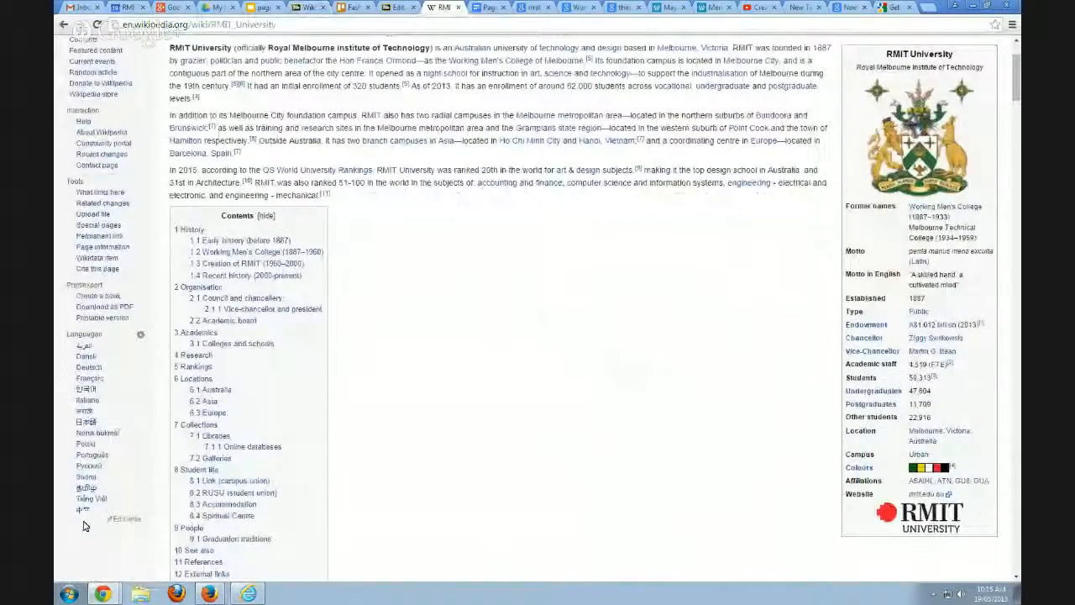
{"action": "scroll", "scroll_direction": "up", "scroll_amount": 3}
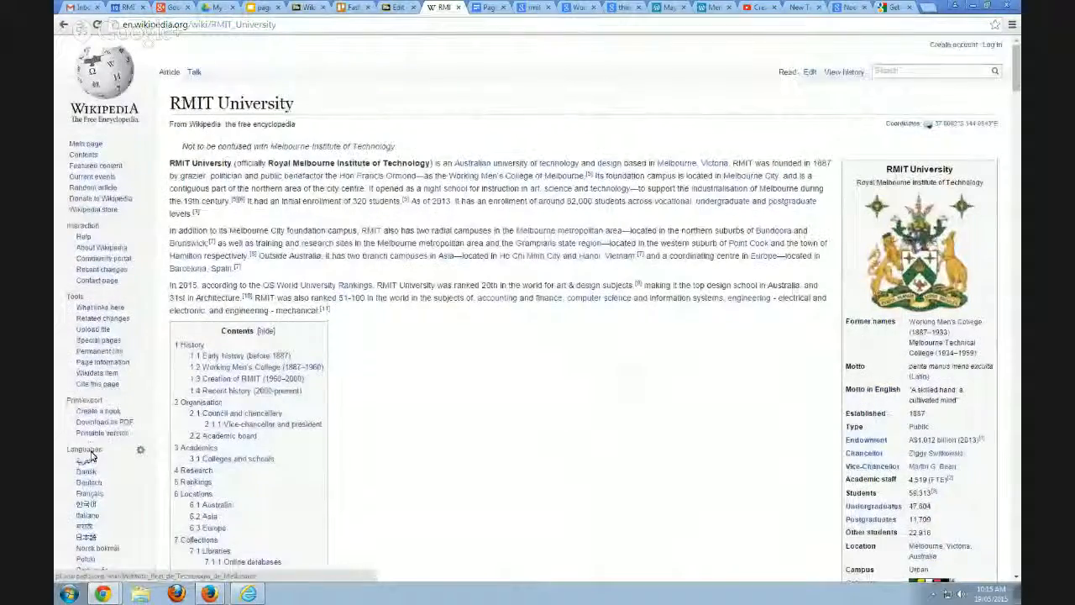
{"action": "mouse_move", "coordinate": [107, 434]}
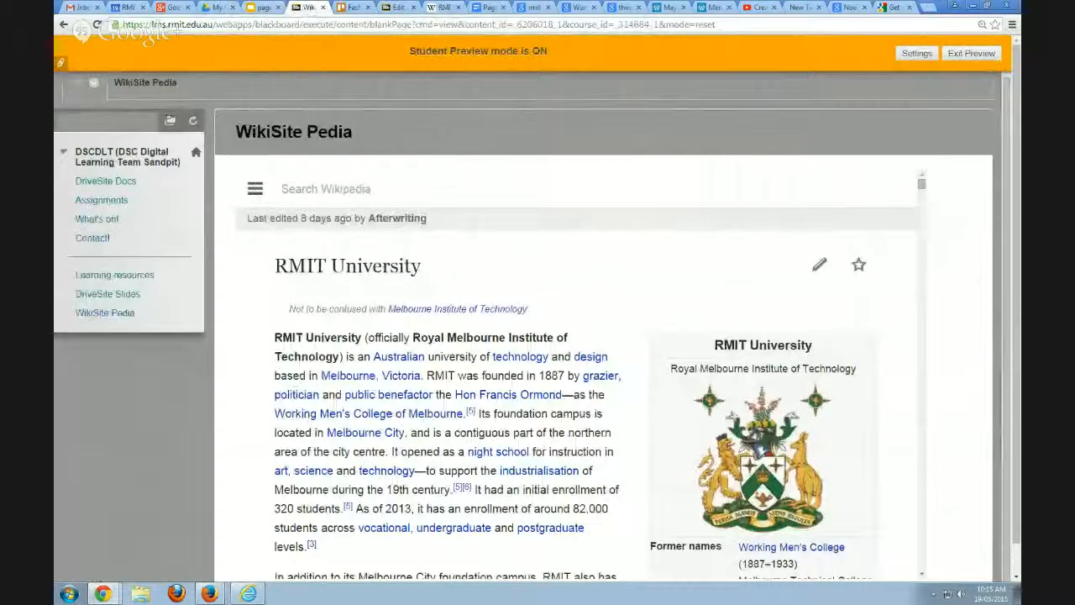
{"action": "mouse_move", "coordinate": [245, 295]}
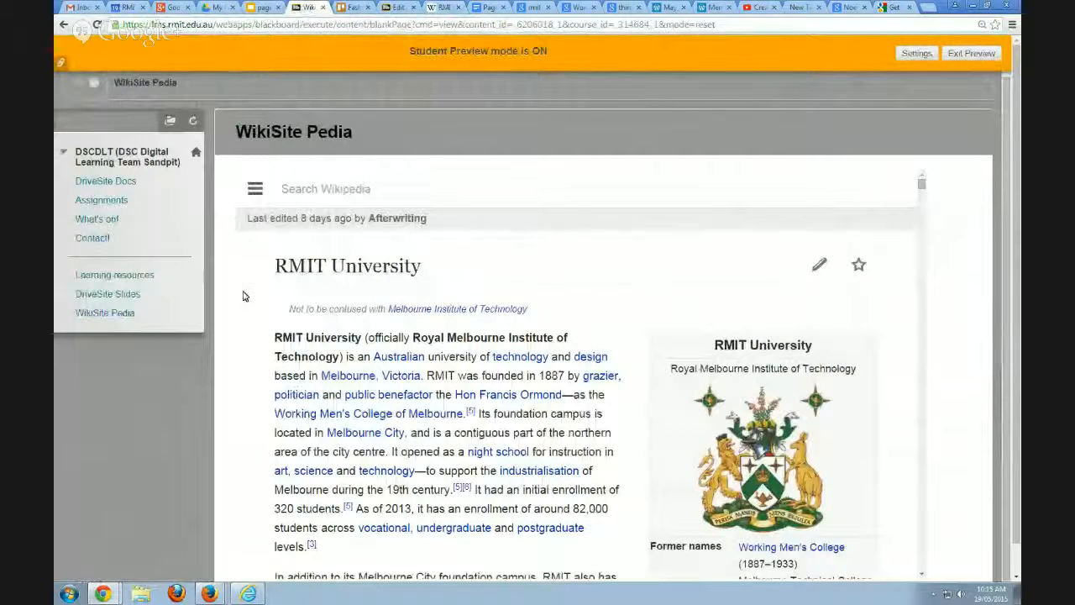
{"action": "mouse_move", "coordinate": [929, 286]}
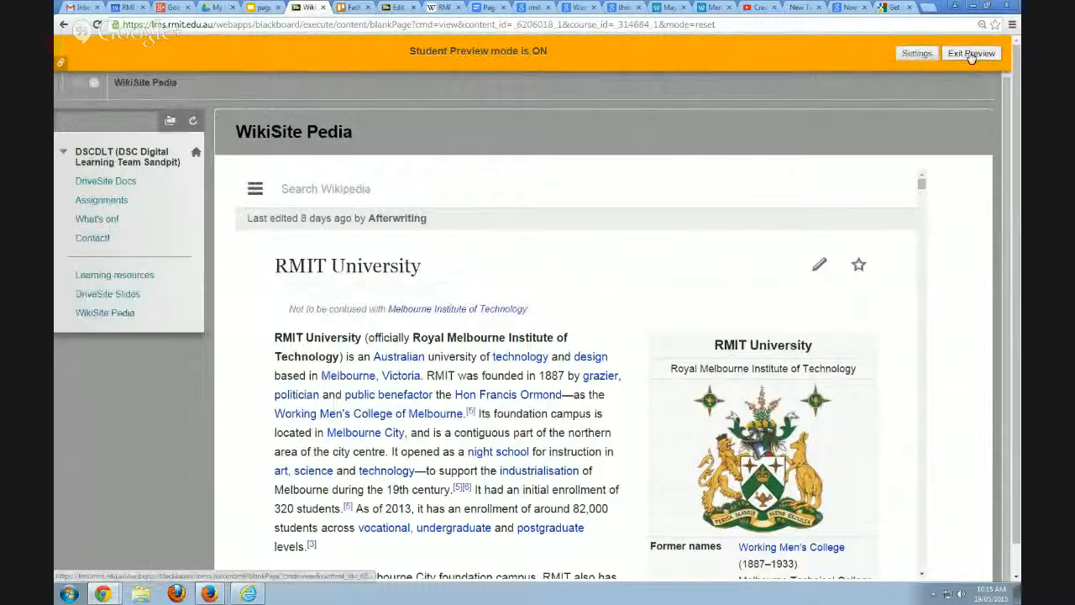
Exit student preview, deleting the preview user and all its data.
{"action": "left_click", "coordinate": [971, 52]}
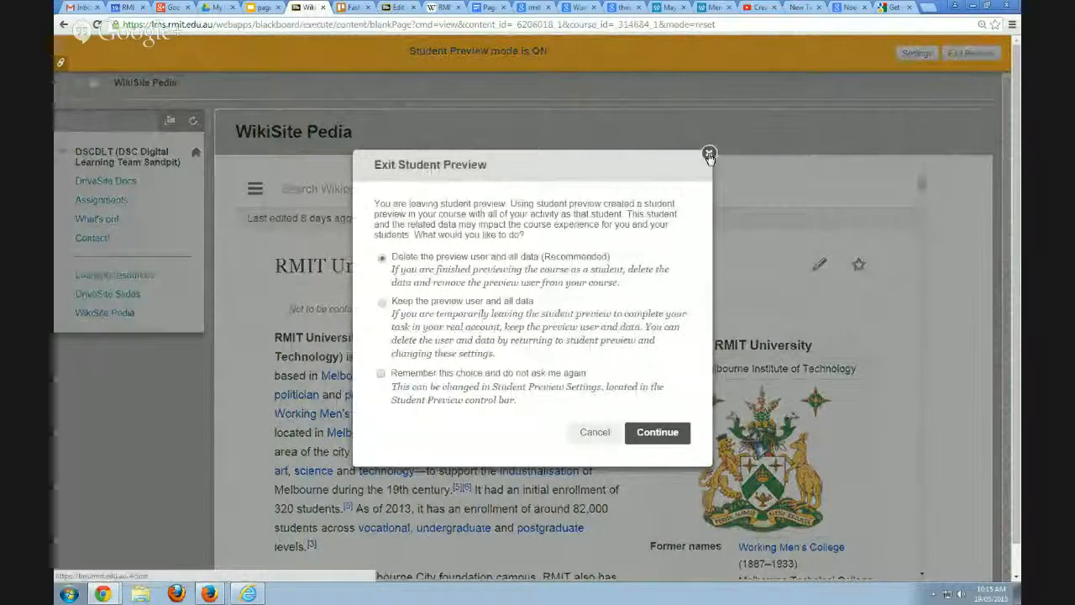
{"action": "left_click", "coordinate": [709, 155]}
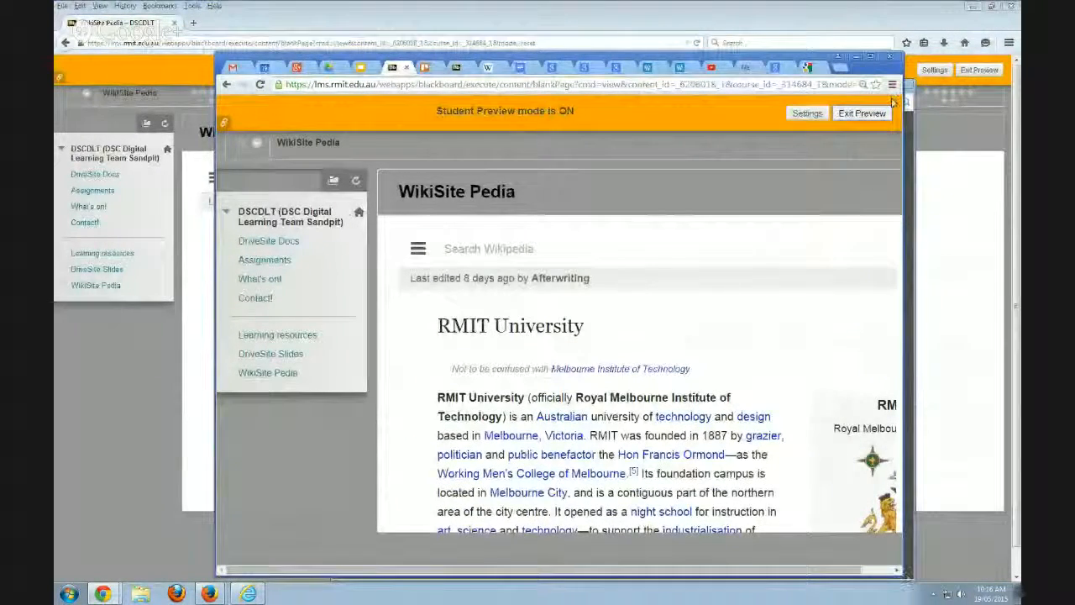
{"action": "mouse_move", "coordinate": [770, 7]}
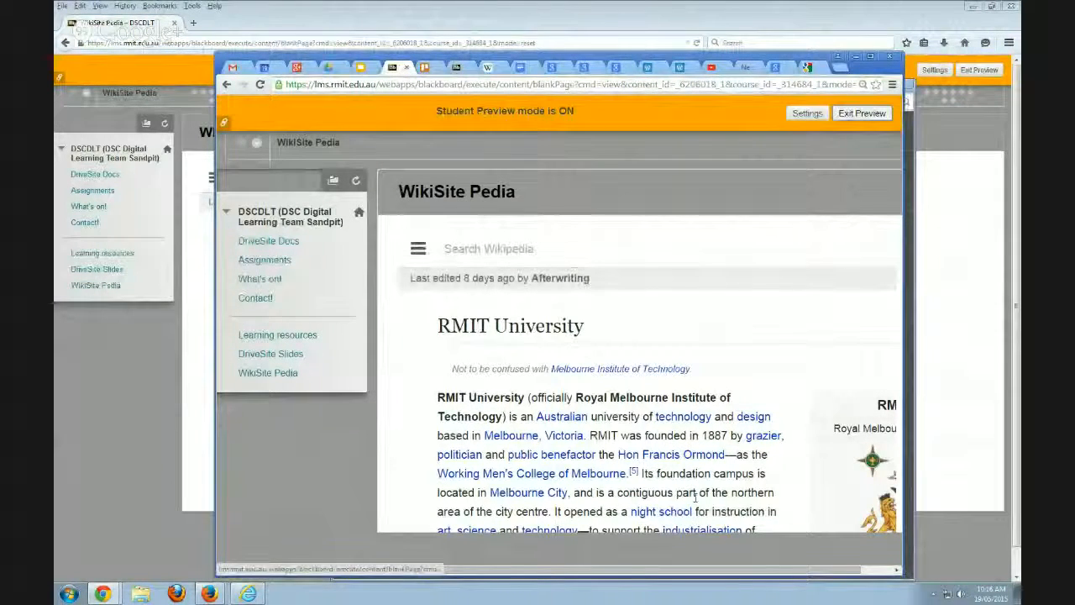
{"action": "mouse_move", "coordinate": [861, 114]}
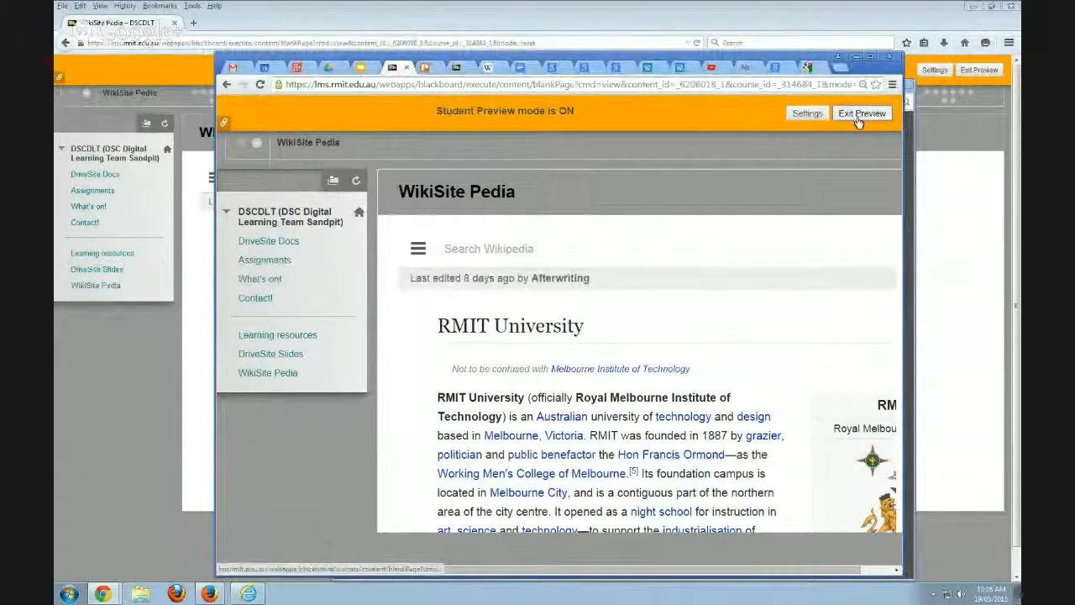
{"action": "left_click", "coordinate": [862, 112]}
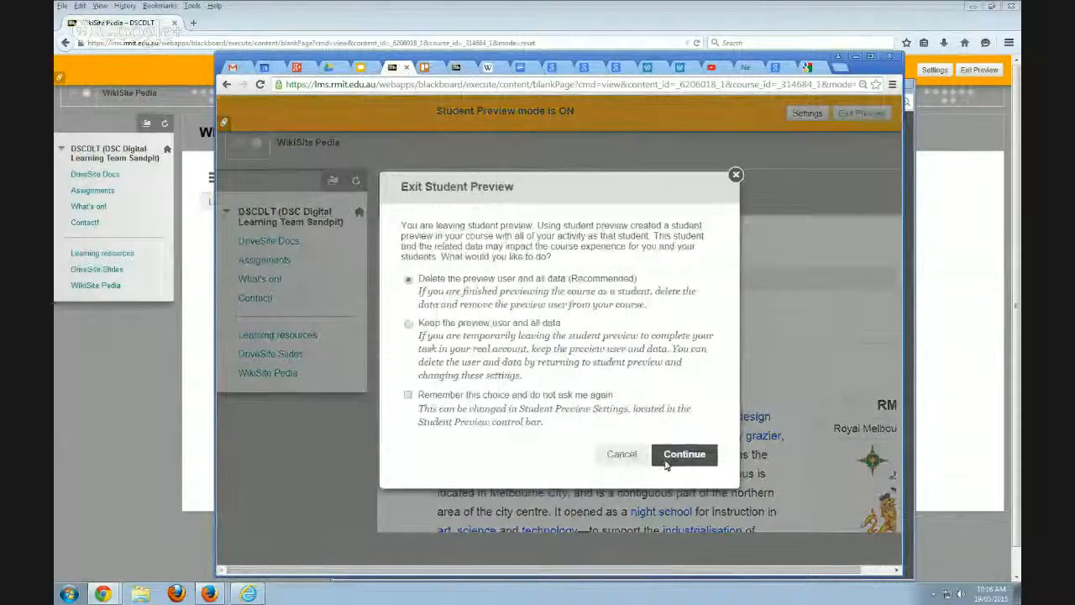
{"action": "left_click", "coordinate": [686, 454]}
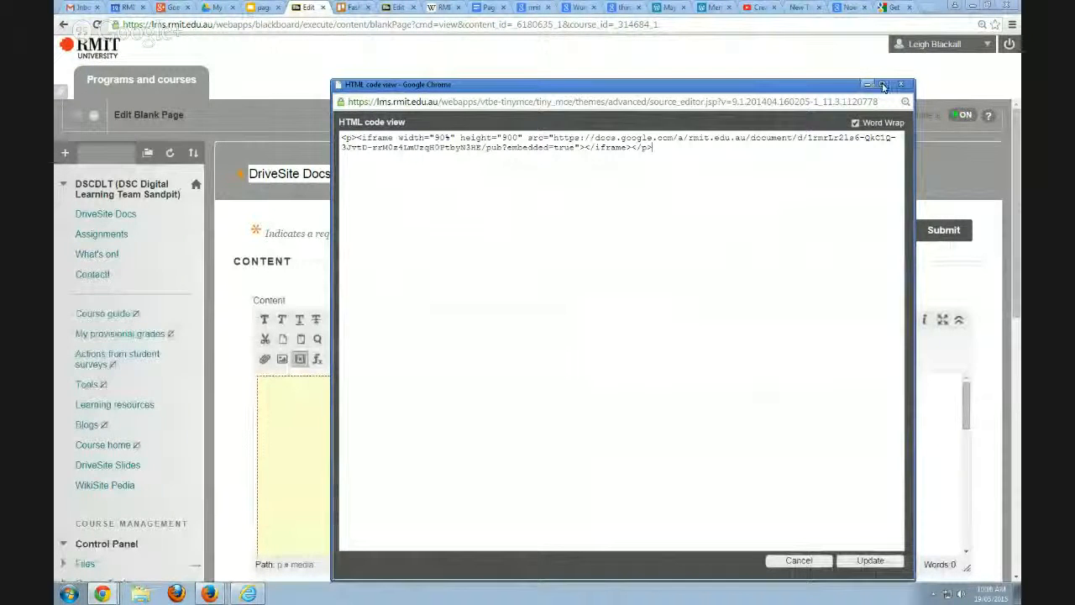
Set the WikiSite Pedia iframe width to 90% and save the page.
{"action": "left_click", "coordinate": [872, 561]}
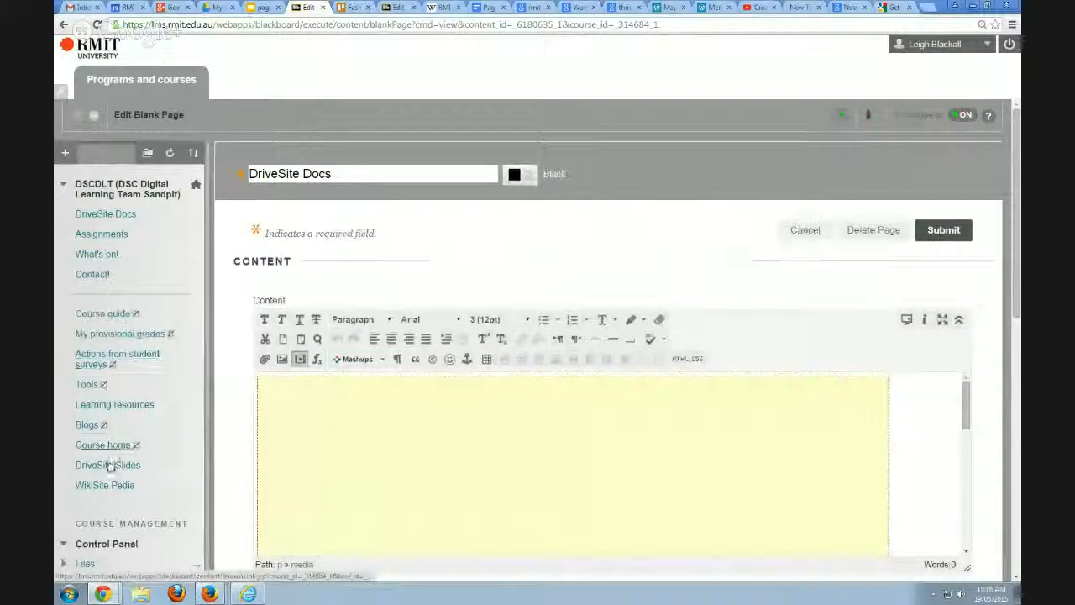
{"action": "left_click", "coordinate": [105, 484]}
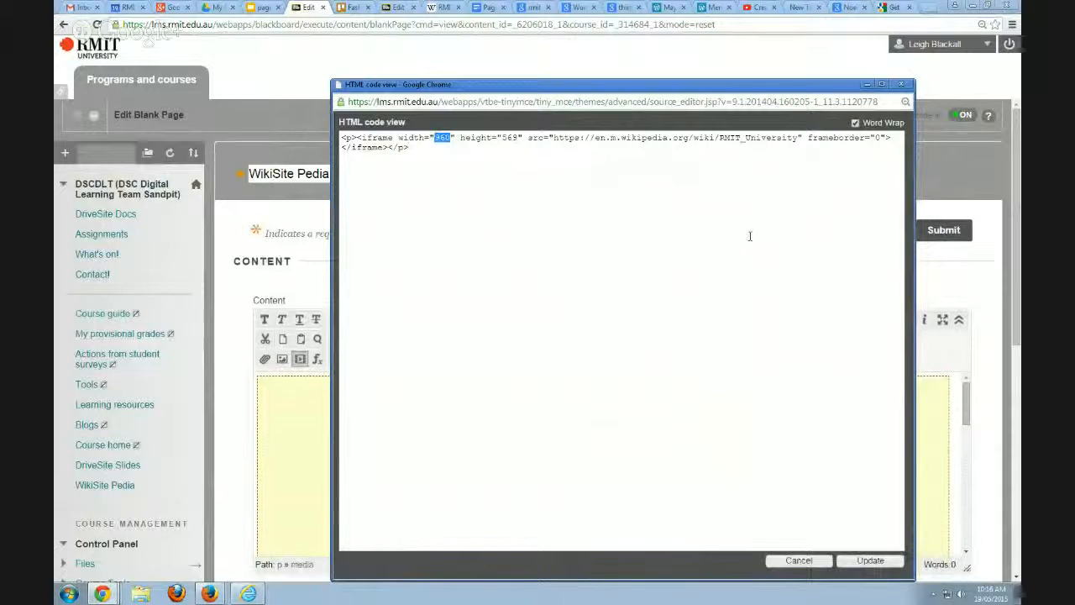
{"action": "type", "text": "90%"}
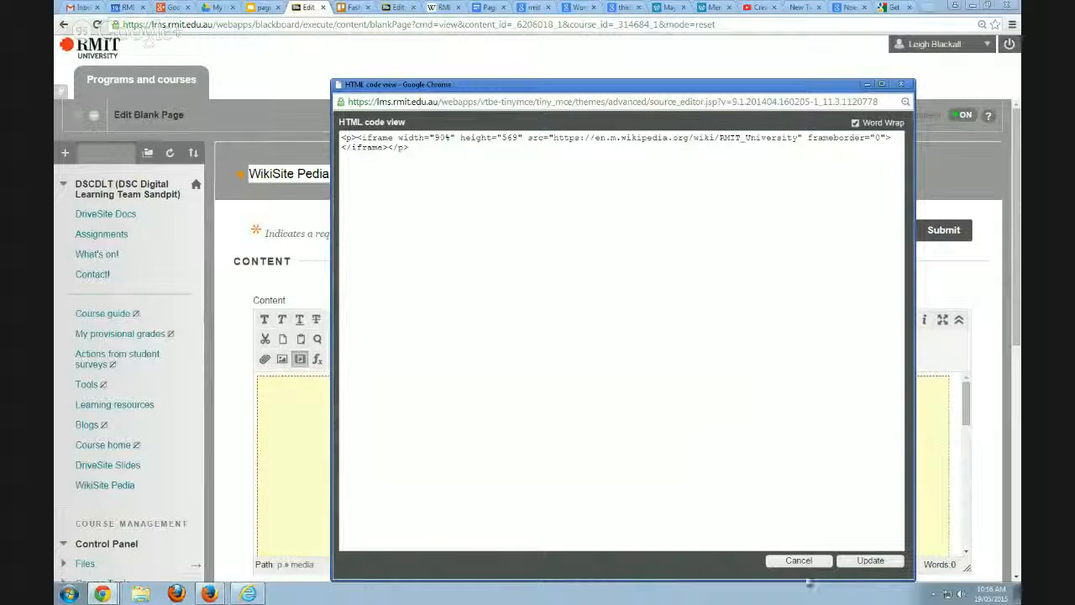
{"action": "left_click", "coordinate": [872, 561]}
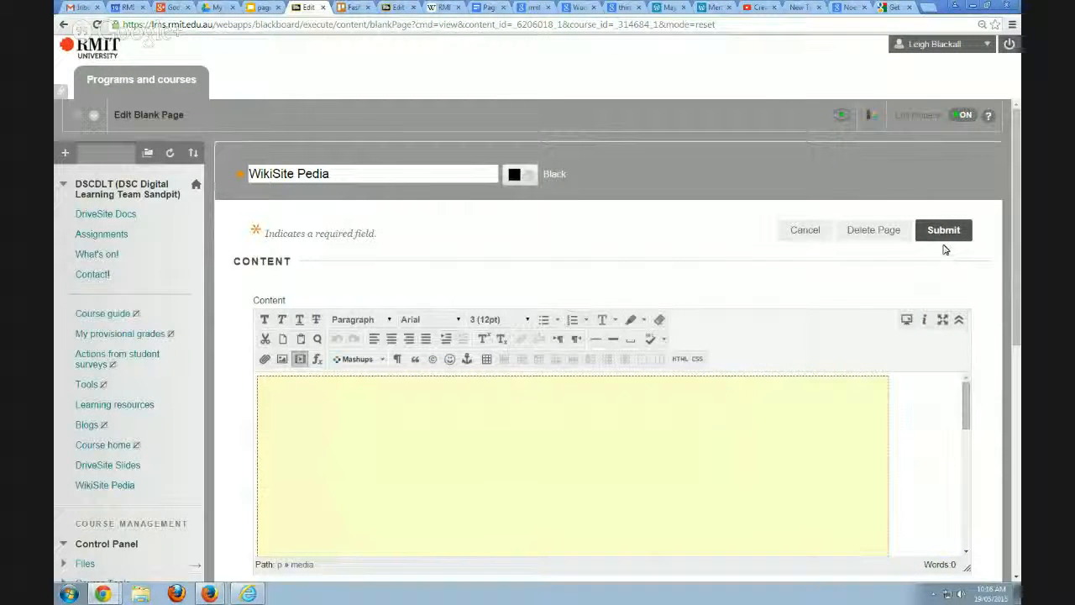
{"action": "left_click", "coordinate": [945, 229]}
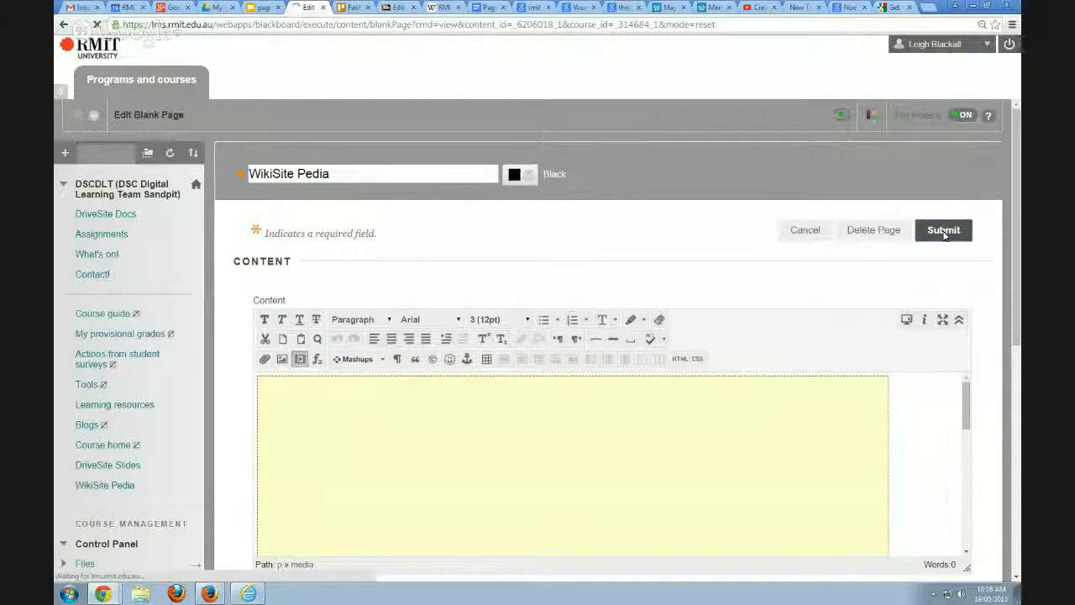
Finish submitting the page and view WikiSite Pedia as a student.
{"action": "left_click", "coordinate": [945, 228]}
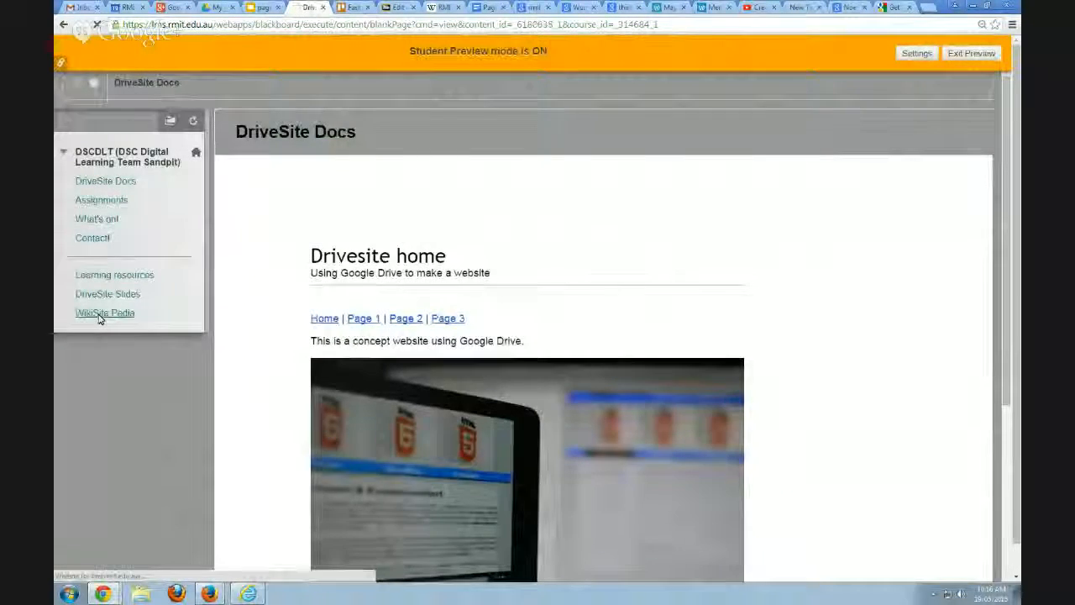
{"action": "left_click", "coordinate": [104, 313]}
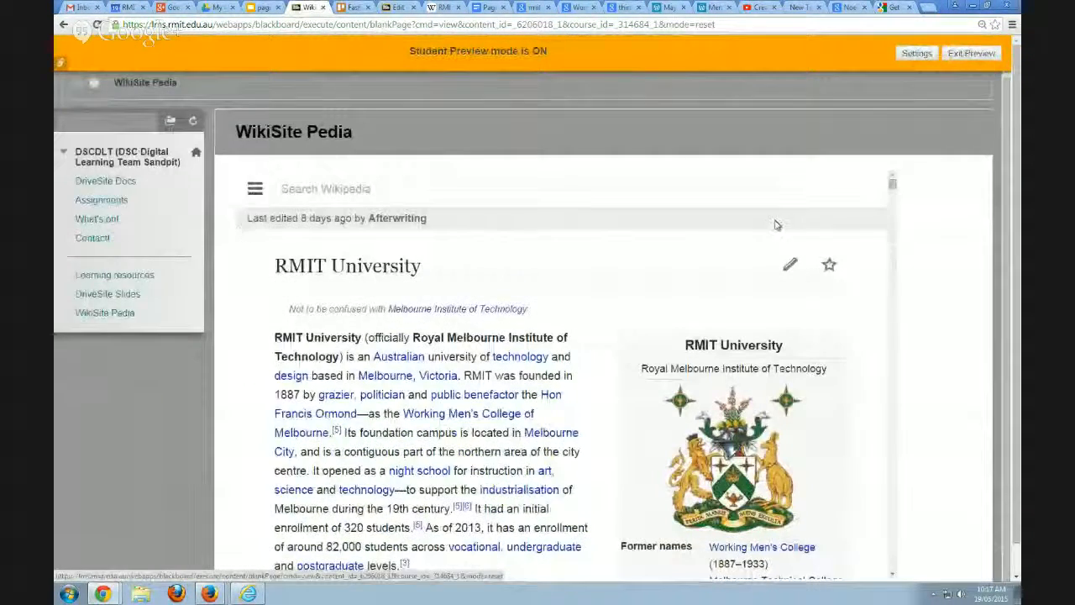
{"action": "mouse_move", "coordinate": [882, 219]}
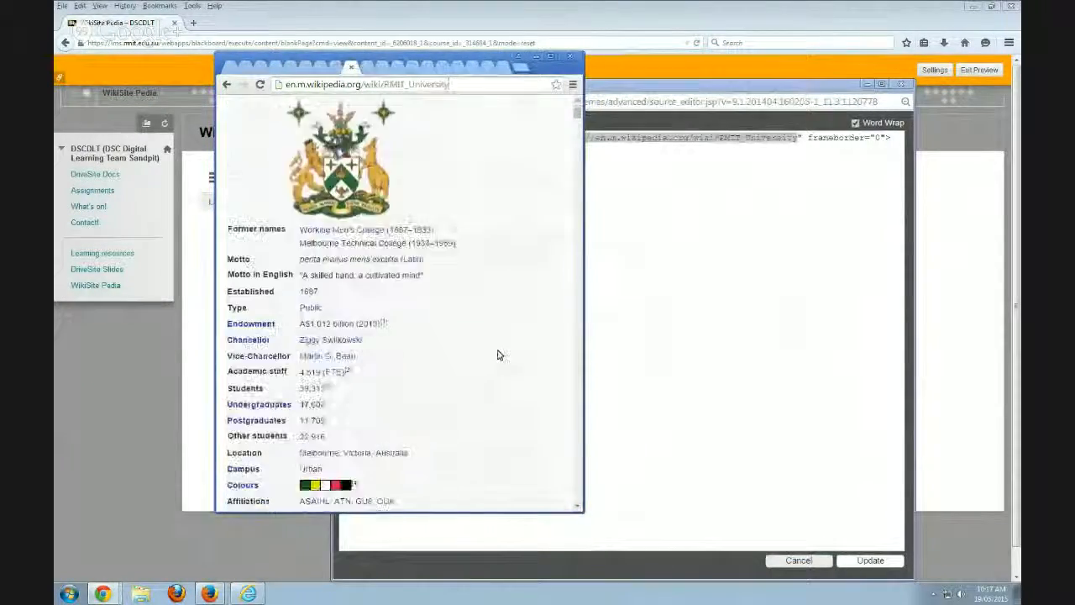
Scroll the mobile RMIT University article and maximise the browser window.
{"action": "scroll", "scroll_direction": "down", "scroll_amount": 3}
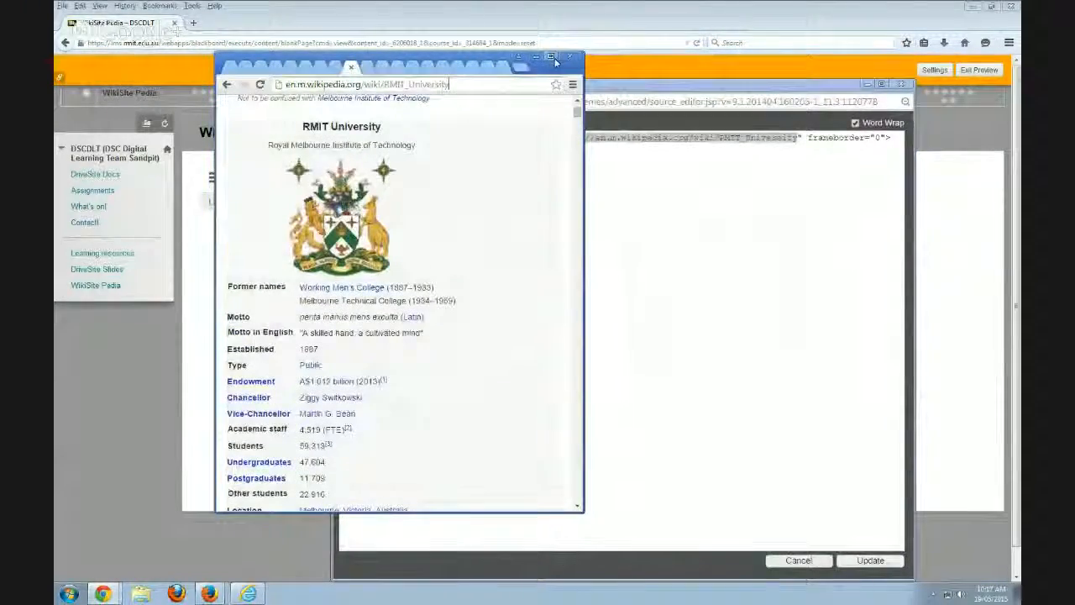
{"action": "left_click", "coordinate": [555, 52]}
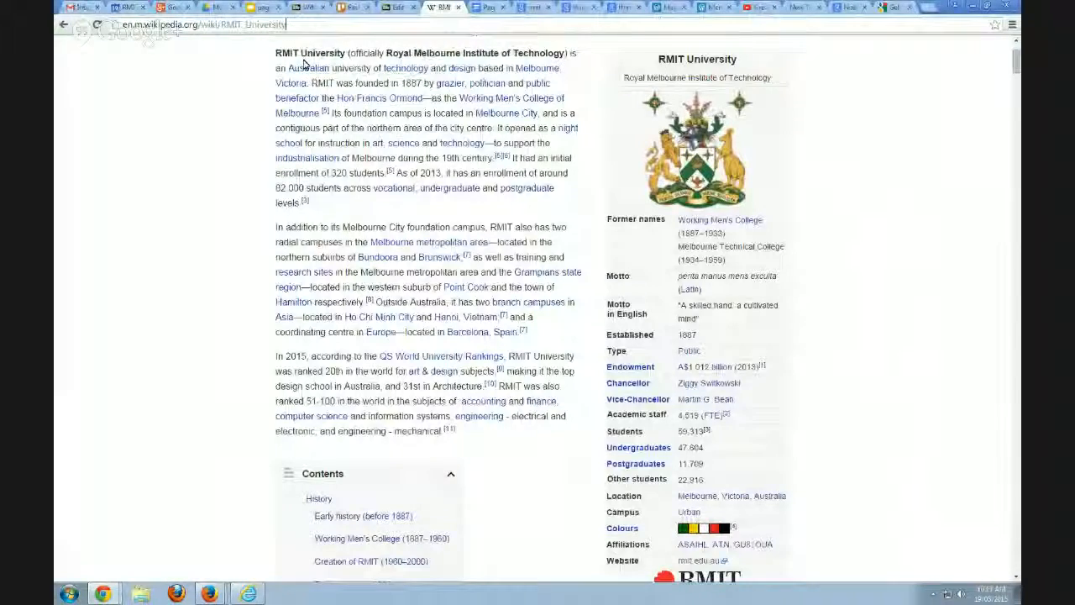